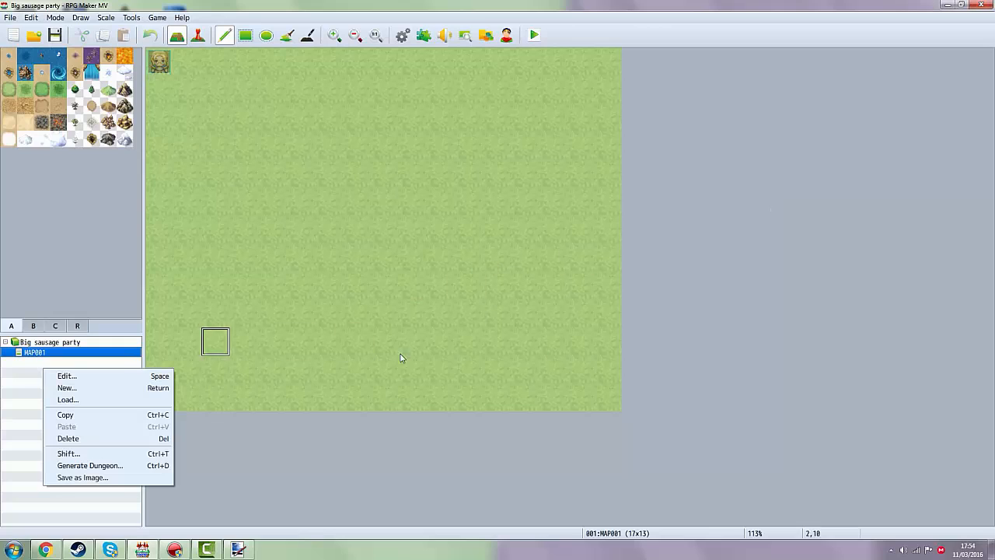
Step: Create a new map beneath MAP001 from its context menu
click(401, 358)
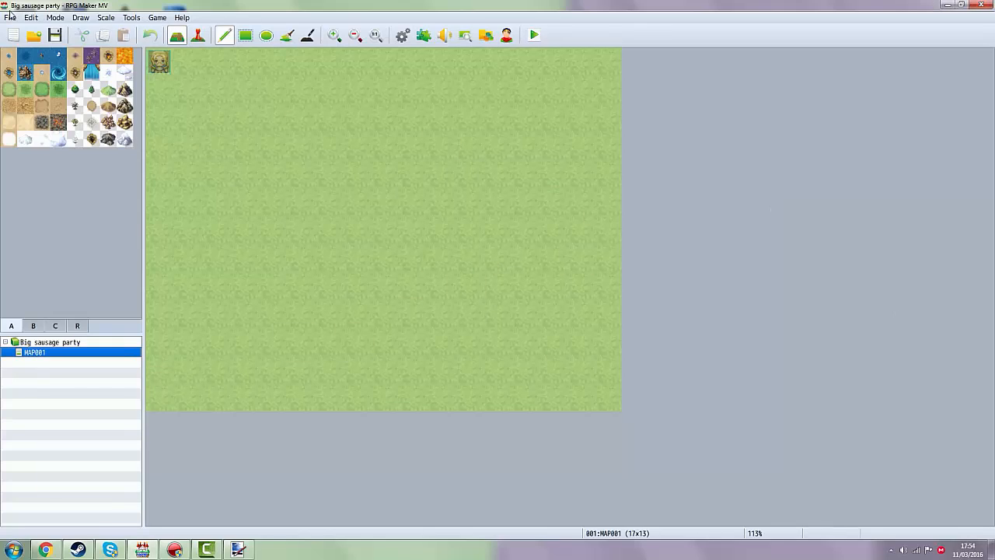
click(180, 17)
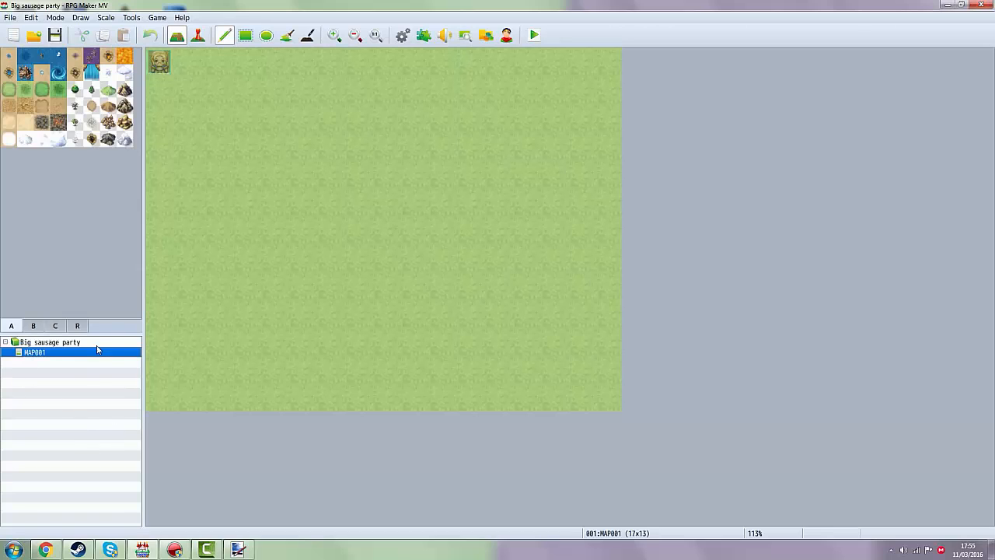
mouse_move(32, 367)
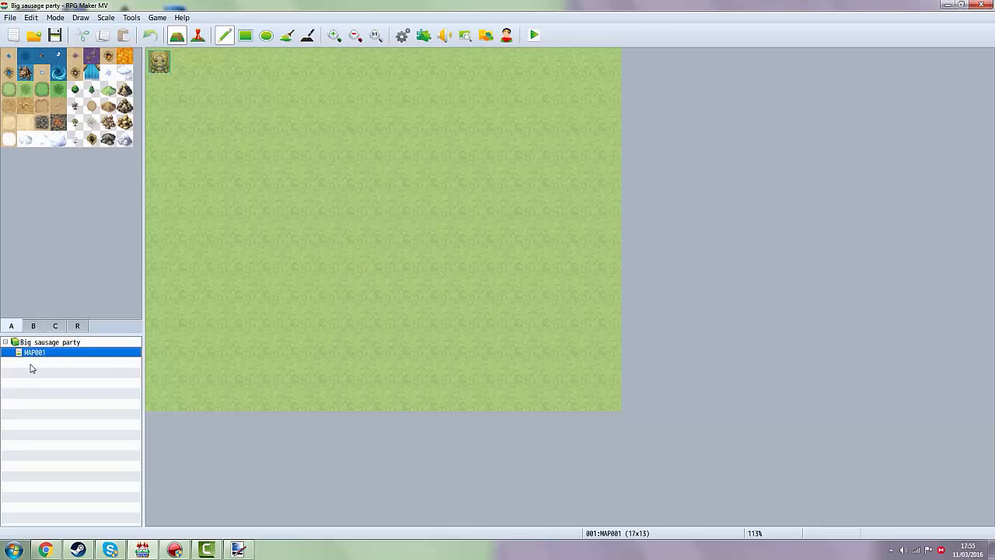
right_click(34, 351)
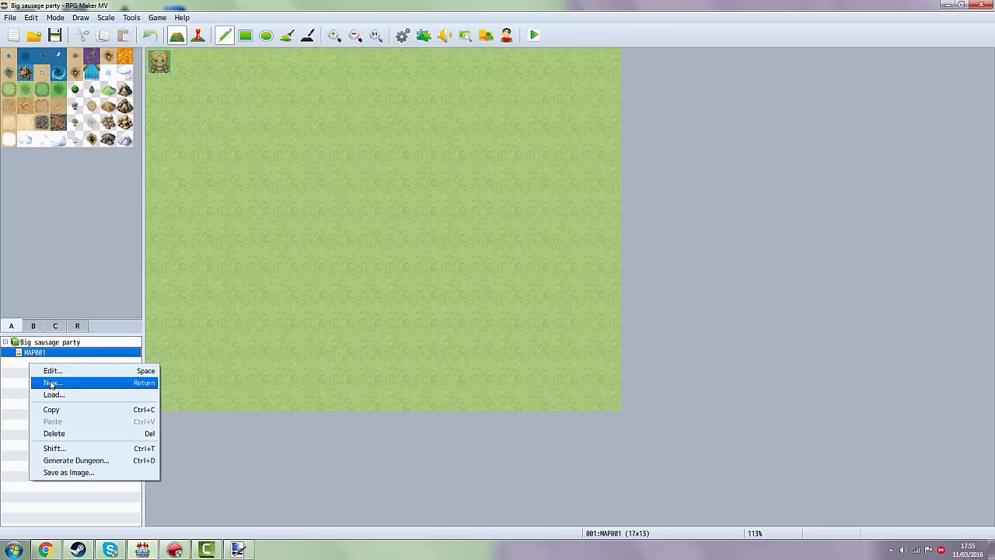
click(52, 382)
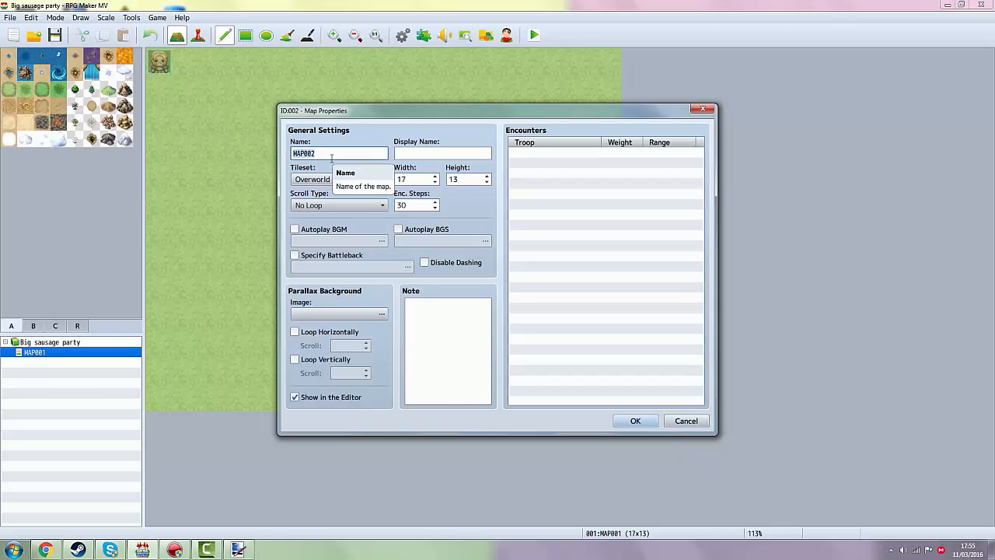
Step: Enter 'Gay club' as both the map's Name and Display Name
text(Gay club)
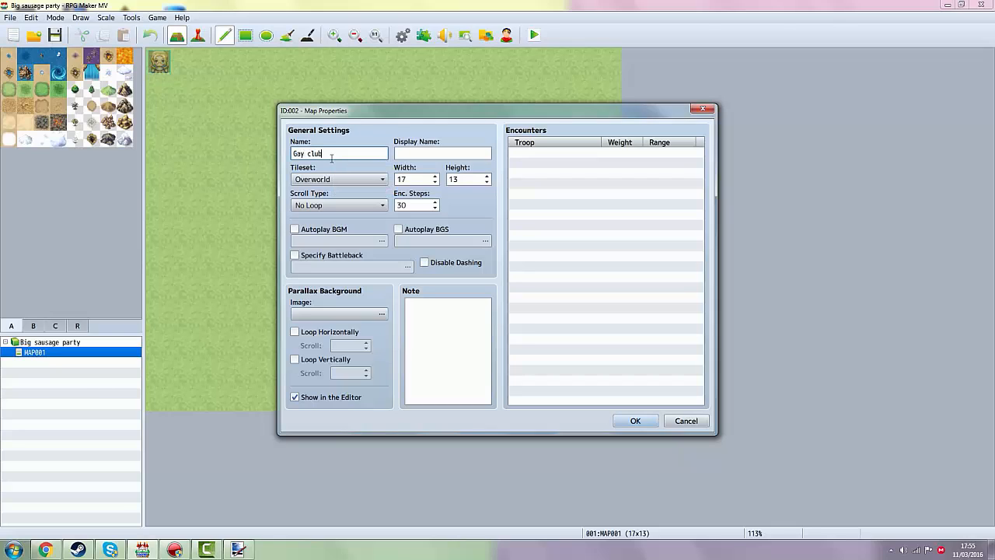
click(441, 153)
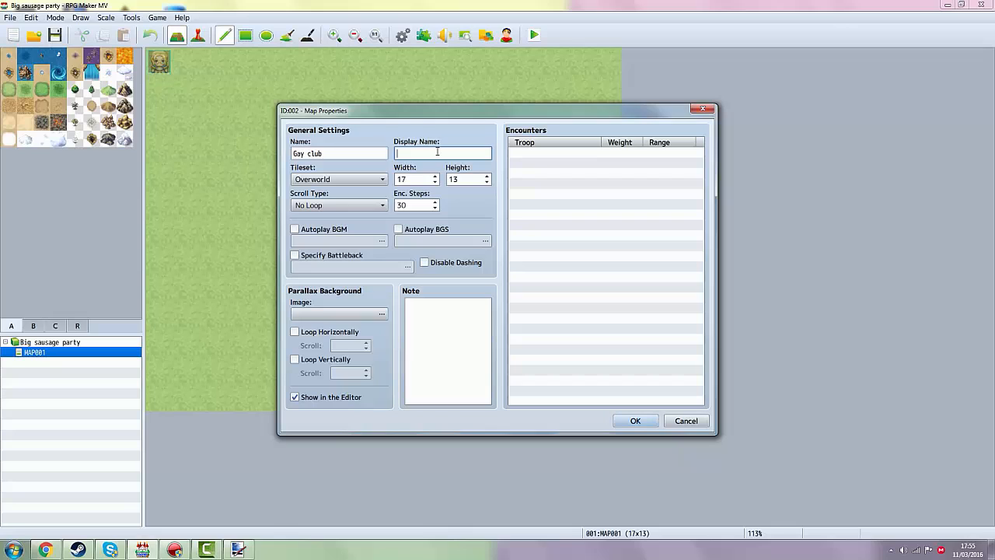
text(Gay club)
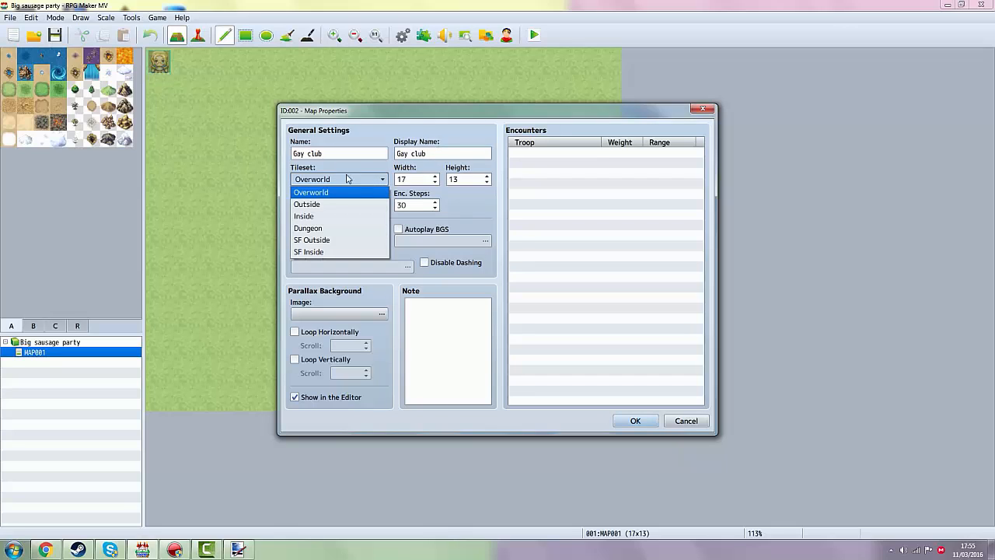
mouse_move(304, 193)
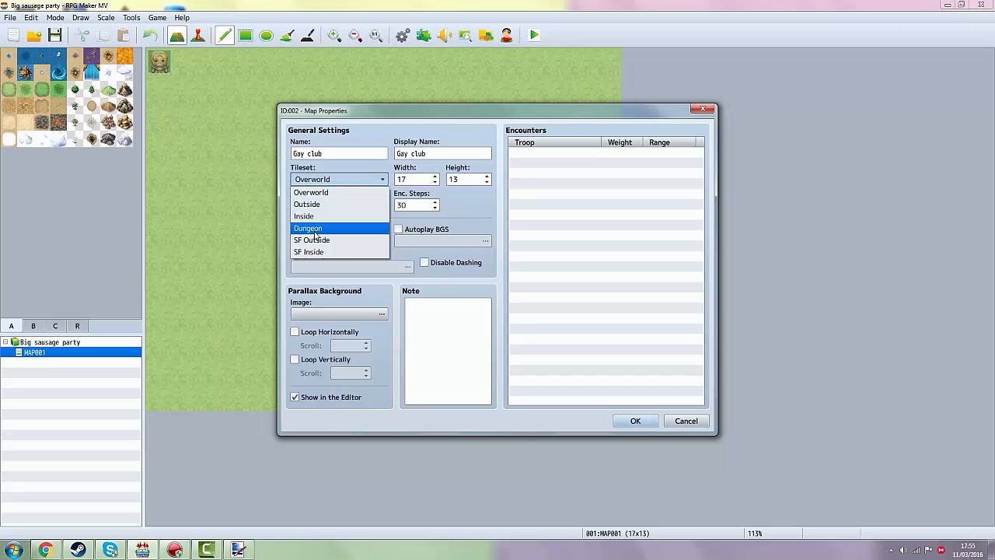
mouse_move(310, 240)
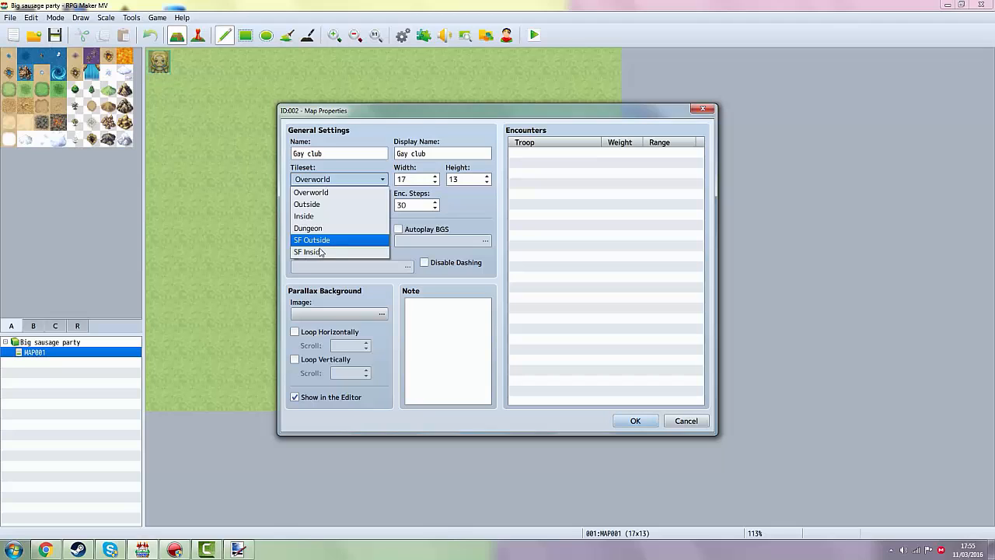
mouse_move(323, 251)
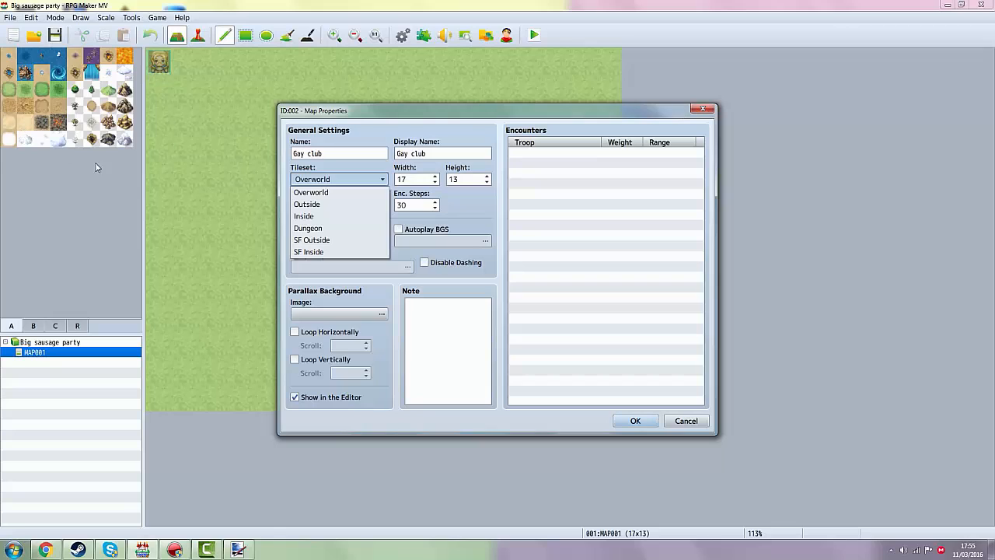
mouse_move(3, 117)
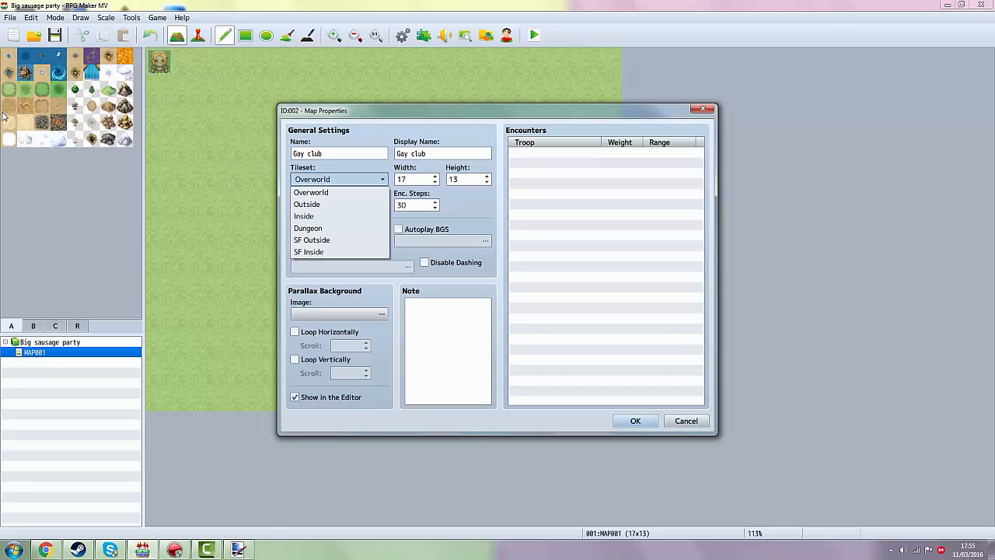
mouse_move(60, 92)
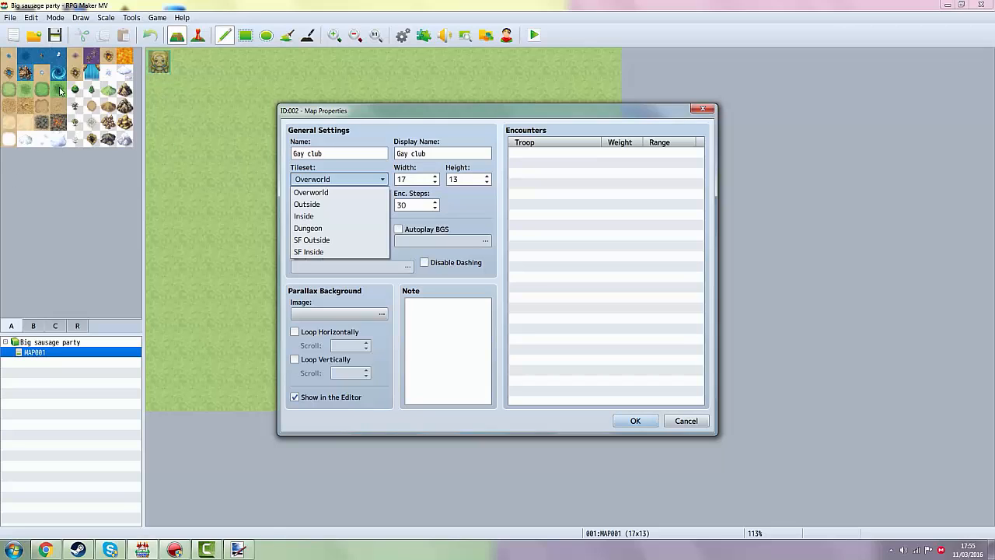
mouse_move(306, 204)
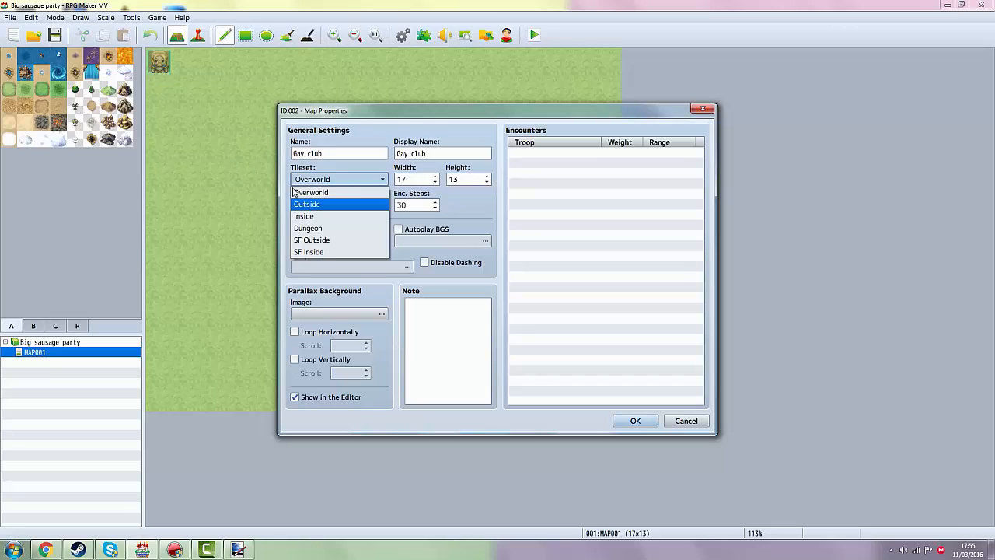
mouse_move(311, 193)
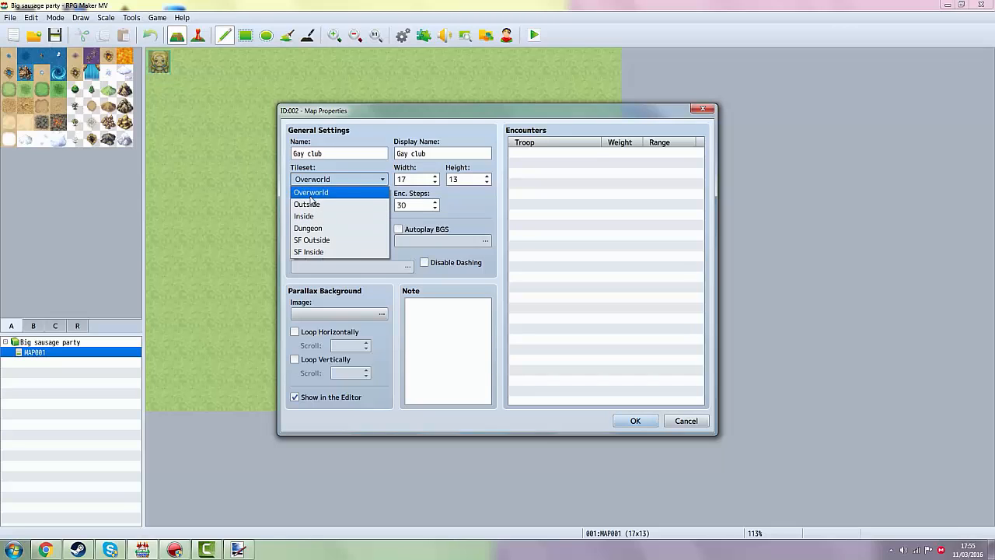
mouse_move(306, 204)
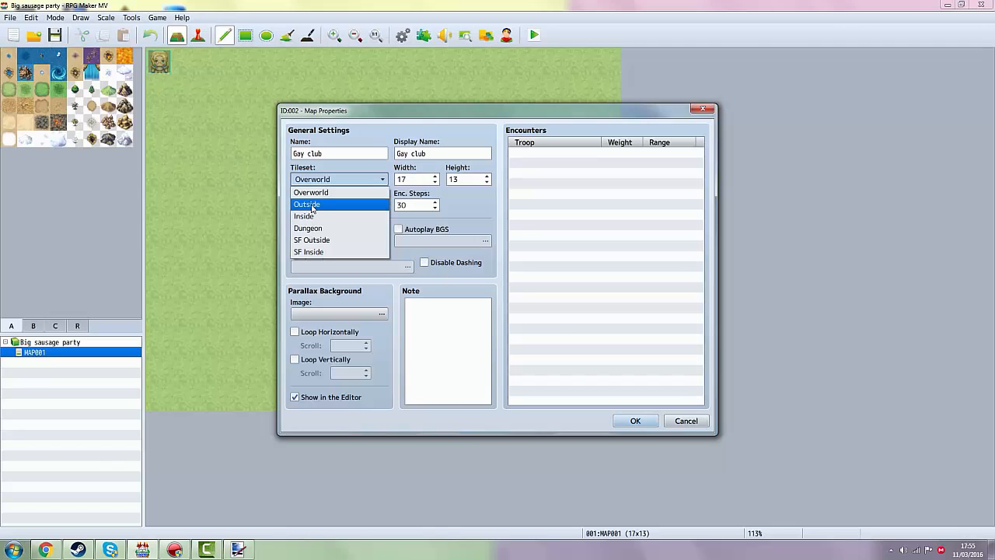
Step: Confirm the new map and browse tileset pages B, C and R, returning to the A floor/wall tiles
click(634, 419)
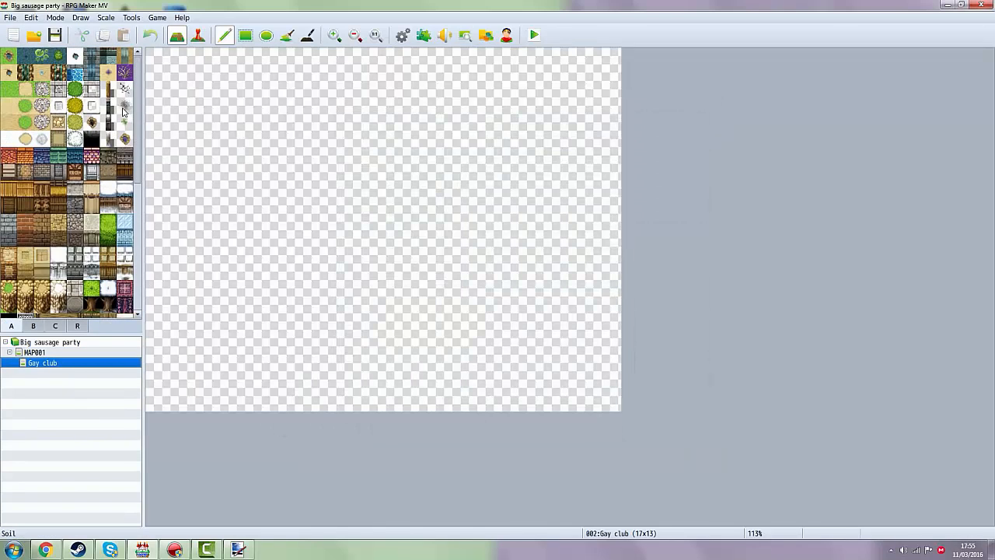
click(34, 327)
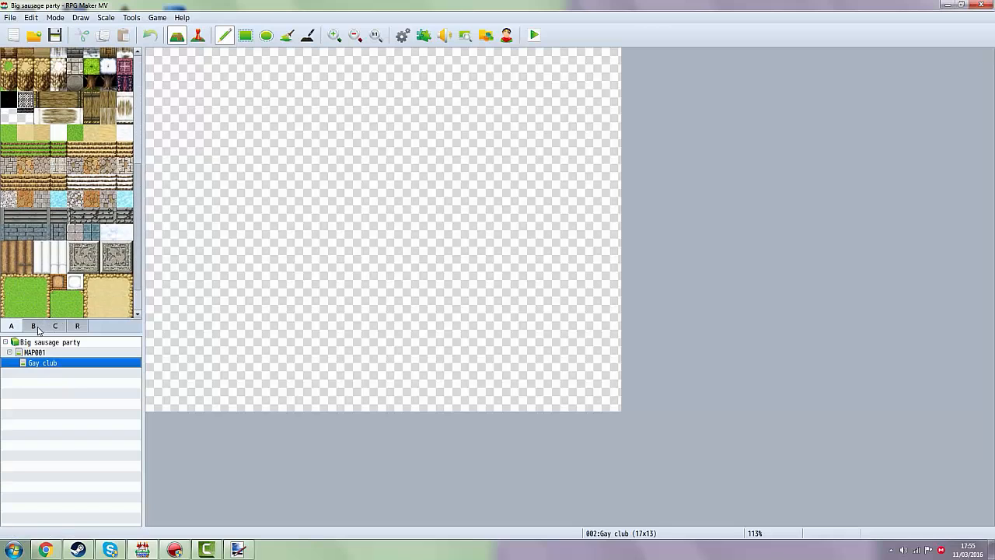
click(33, 326)
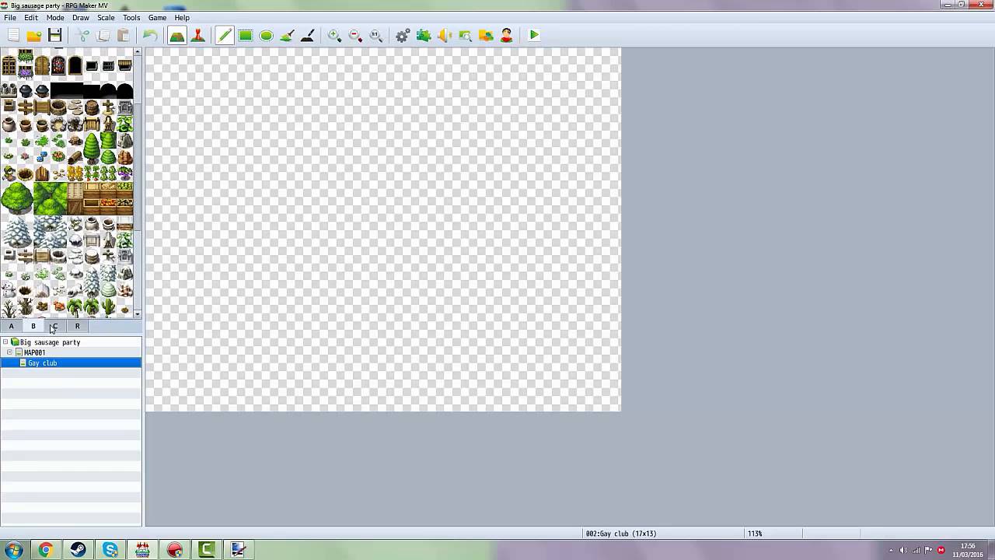
click(54, 326)
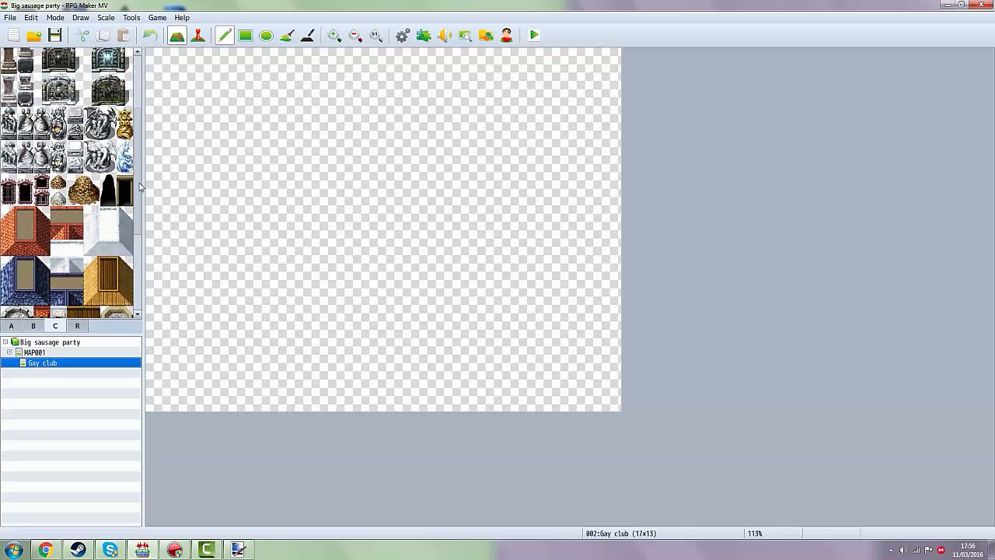
click(78, 326)
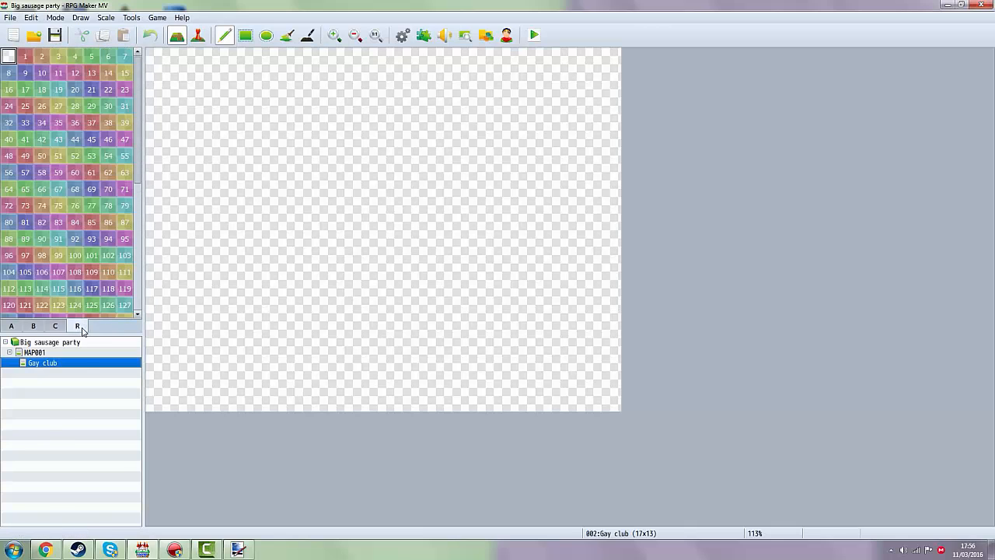
click(11, 327)
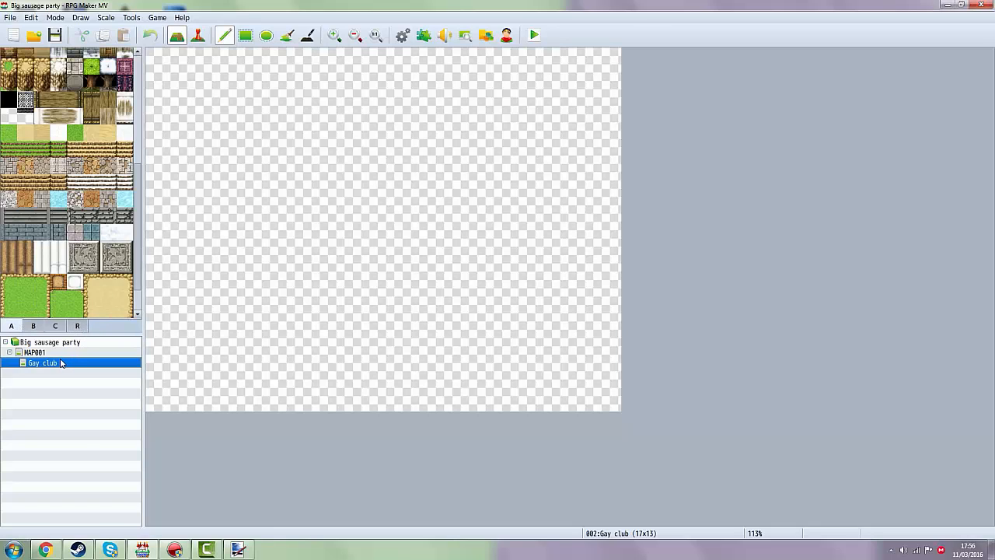
Step: Edit the Gay club map properties and choose the Inside tileset
right_click(41, 363)
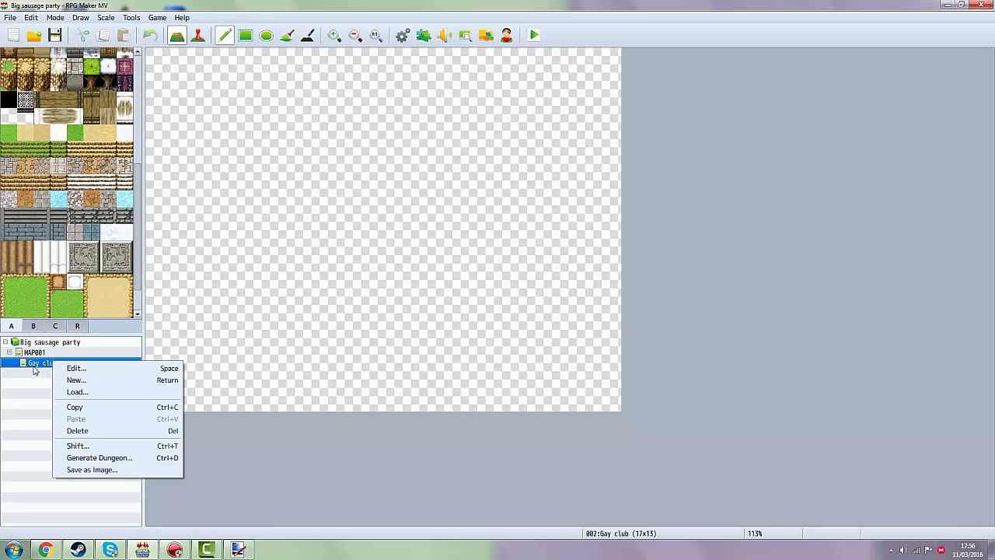
mouse_move(75, 367)
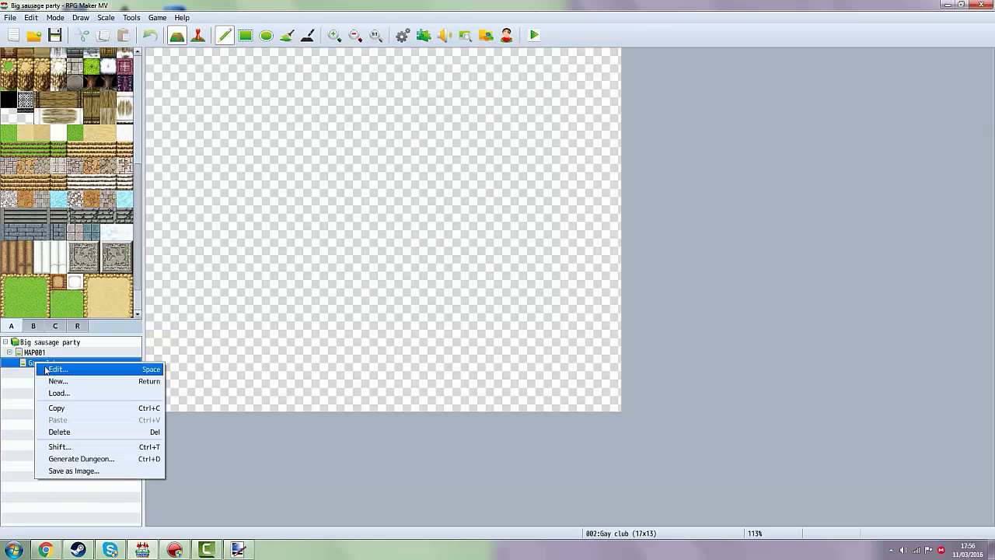
click(56, 368)
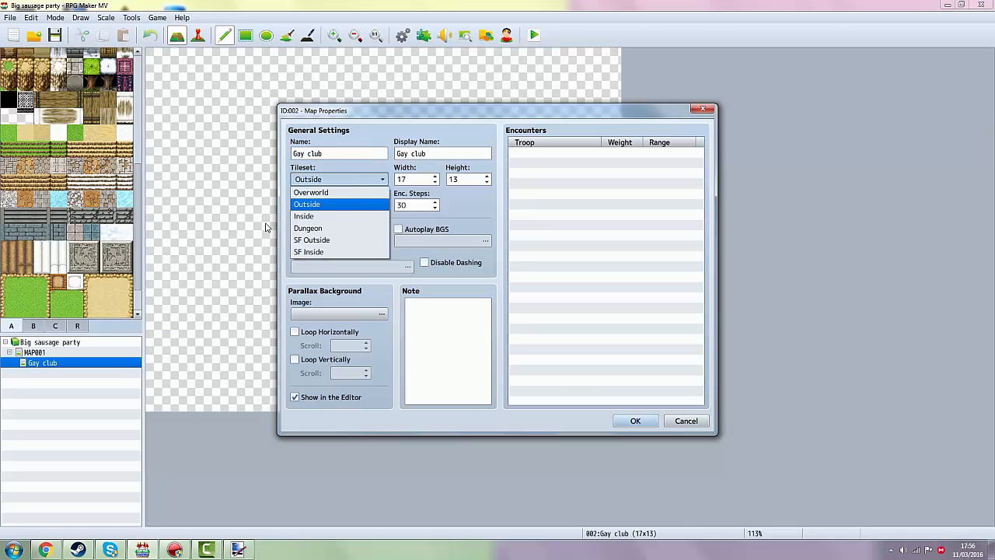
mouse_move(311, 220)
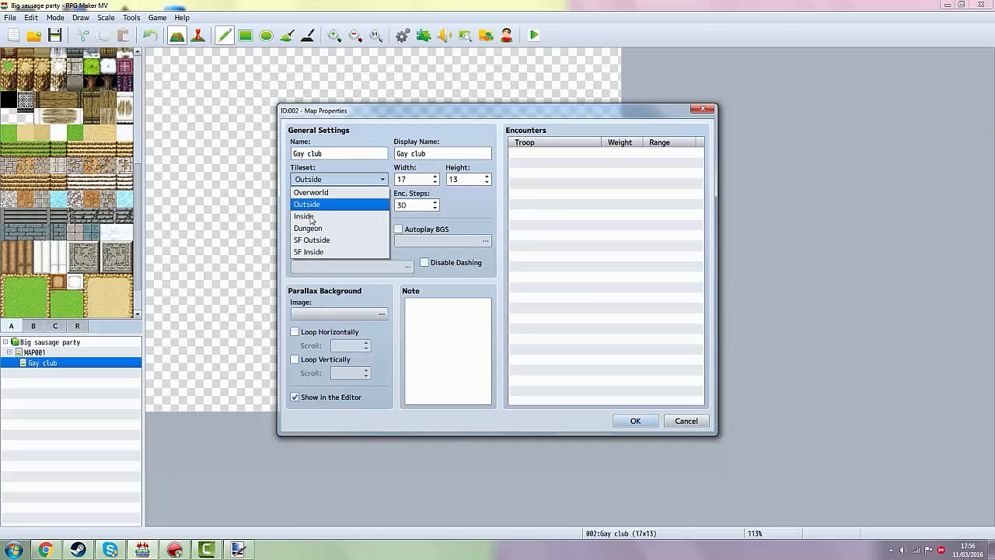
click(303, 216)
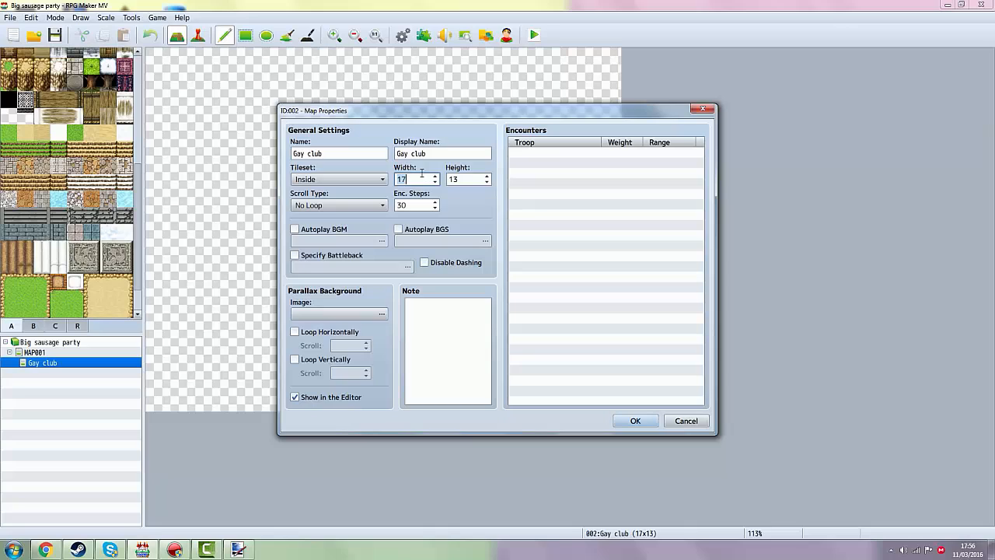
Step: Set the map to 10 by 10 with Scroll Type No Loop and confirm
text(500)
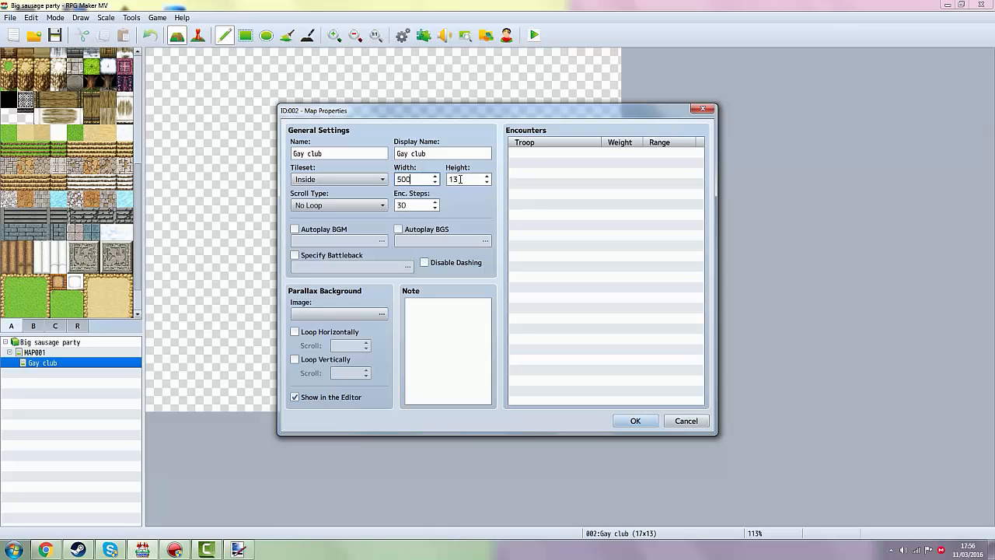
text(256)
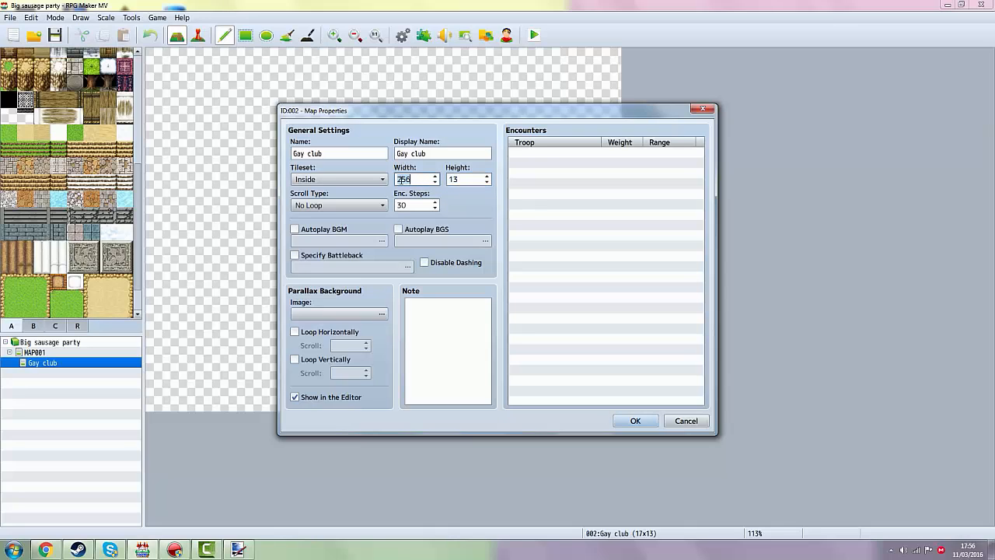
click(410, 179)
text(10)
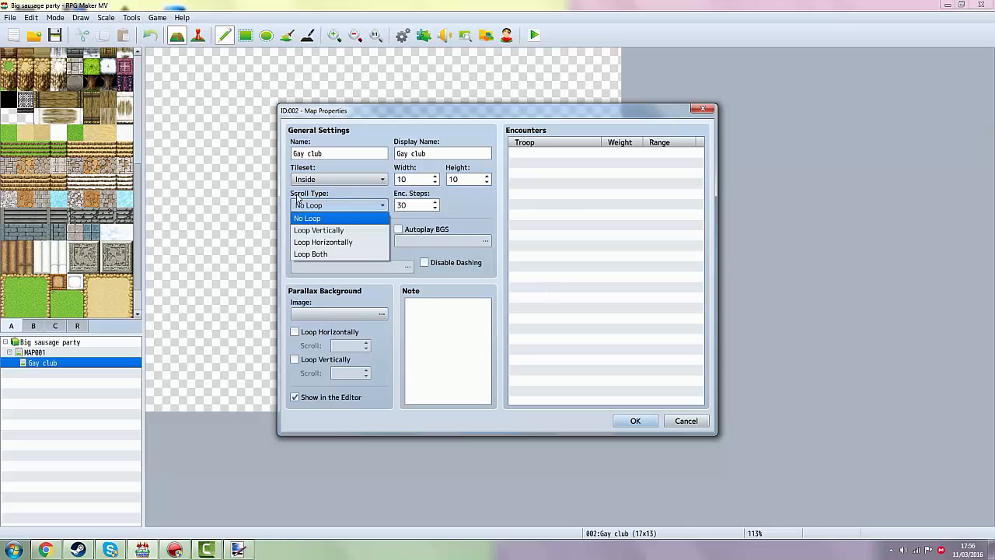
click(306, 217)
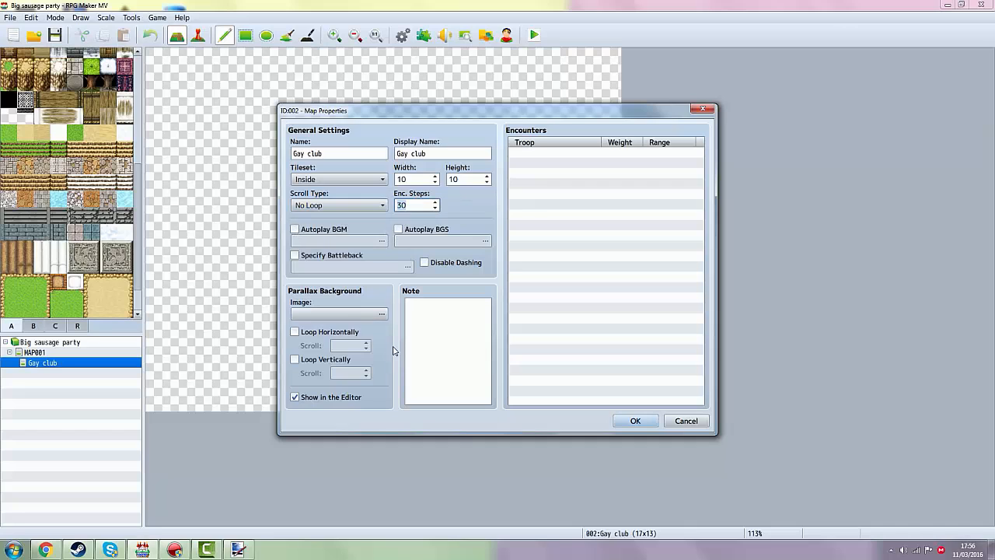
click(417, 205)
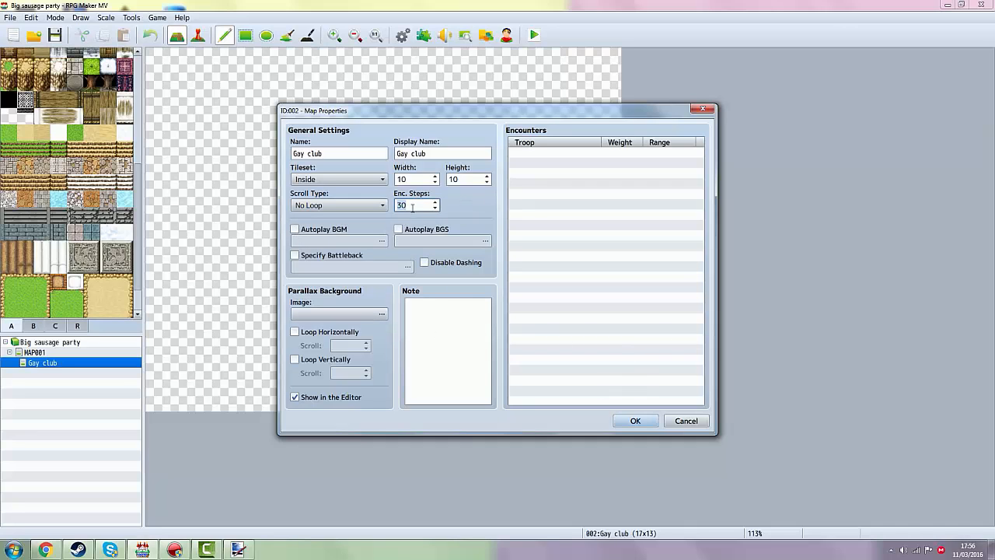
click(635, 419)
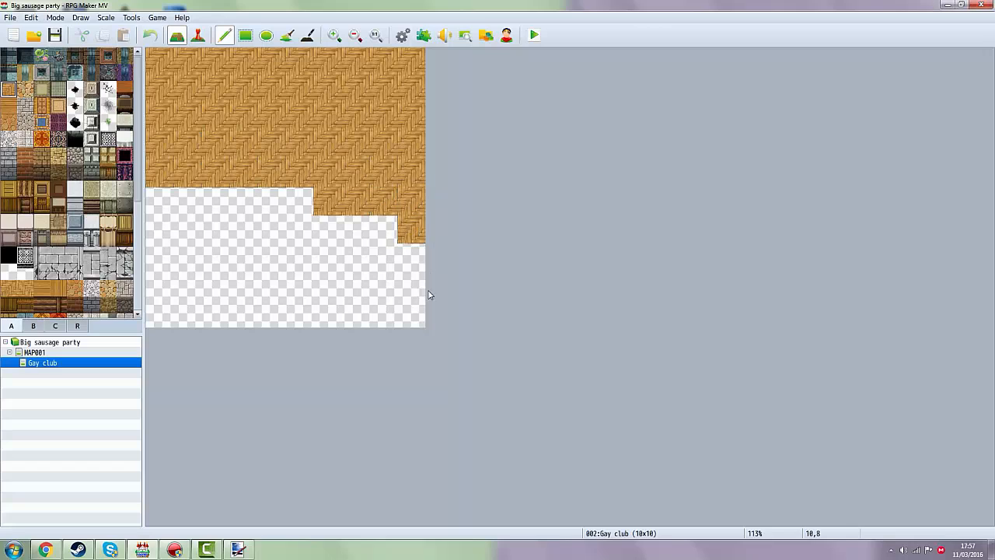
Step: Fill the floor with parquet and enclose it with wooden walls, leaving a bottom doorway gap
click(159, 283)
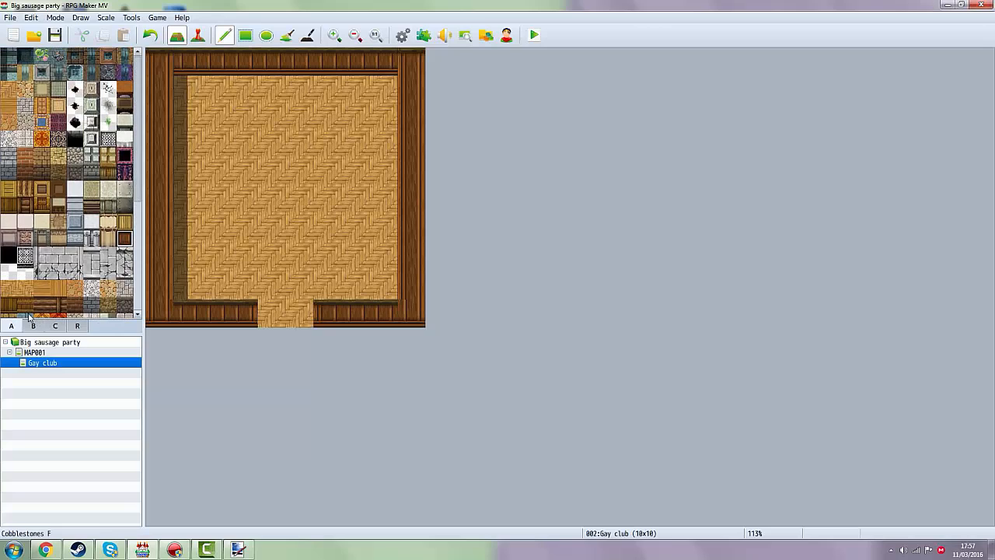
click(326, 283)
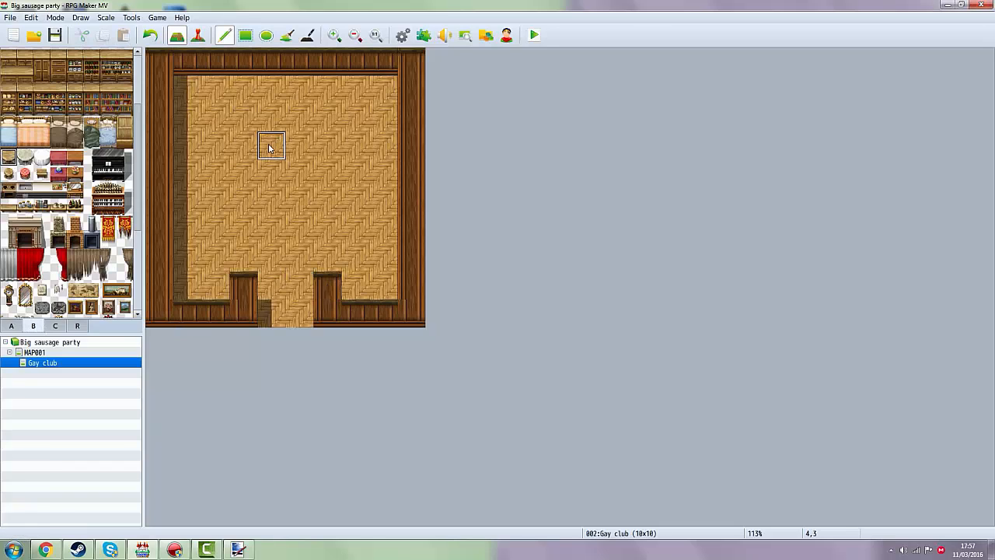
Step: Place a round table with stools, pianos, red curtains and books around the room
click(271, 146)
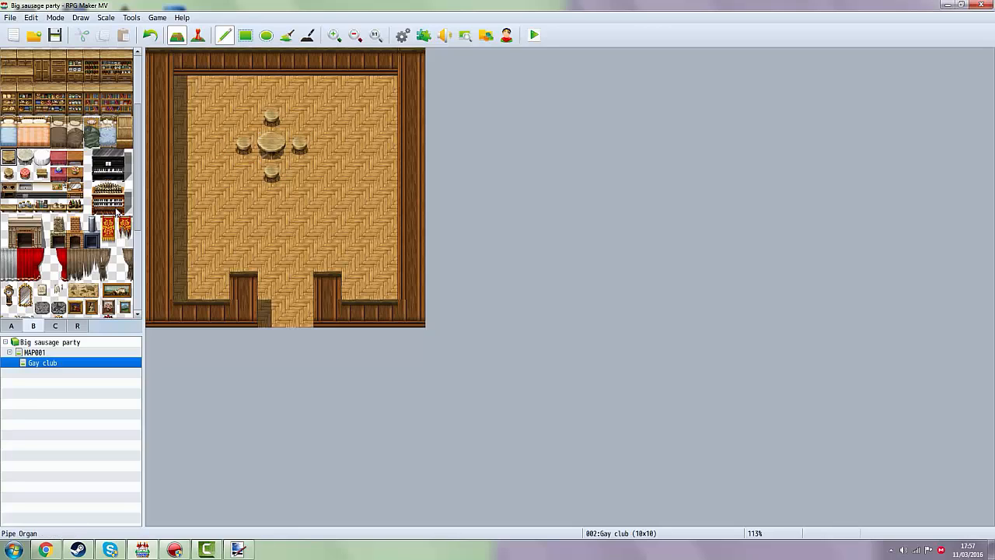
click(124, 205)
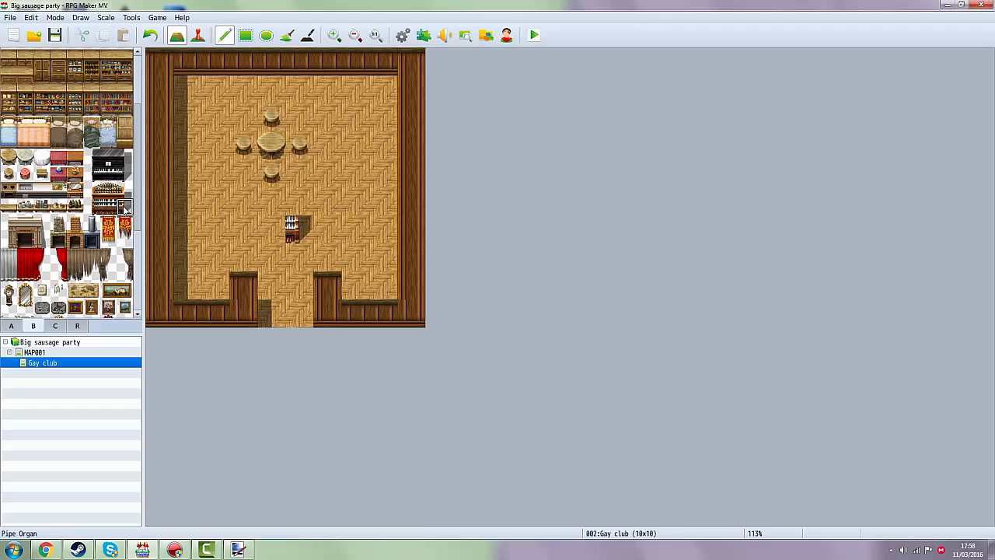
click(109, 199)
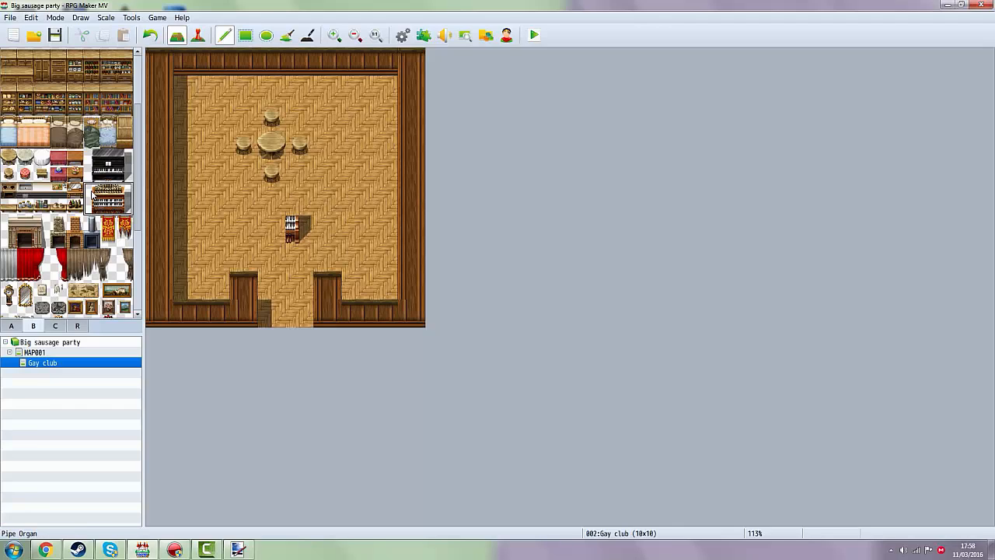
click(272, 216)
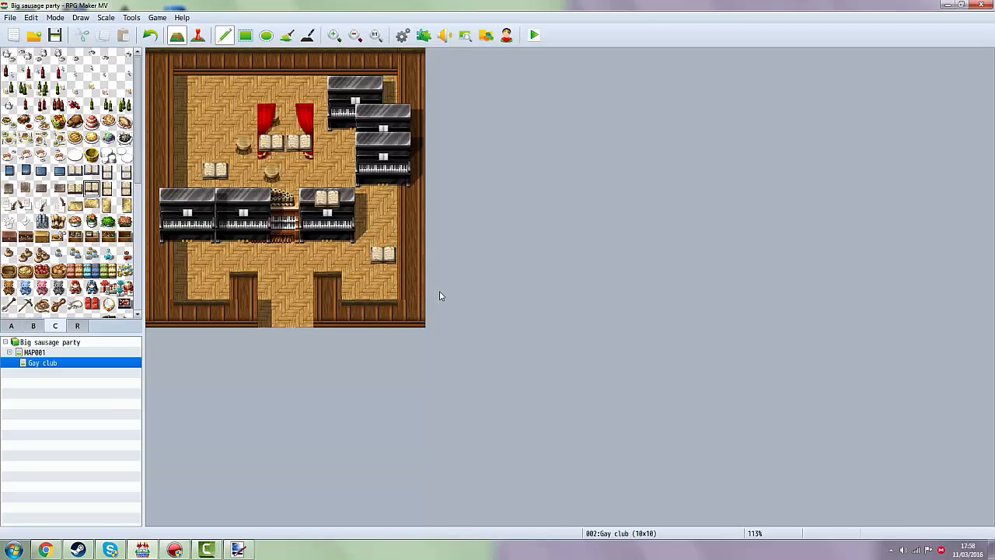
mouse_move(439, 292)
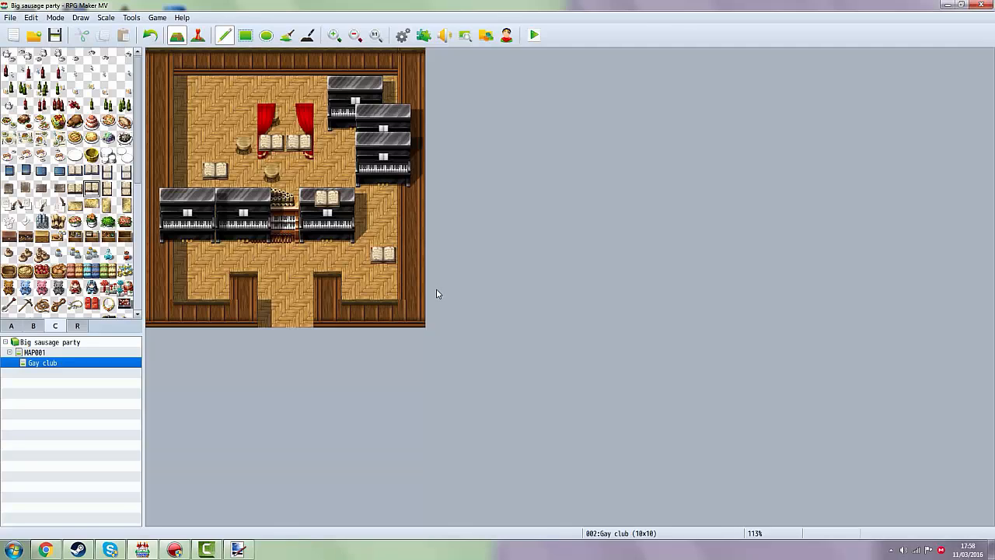
mouse_move(439, 297)
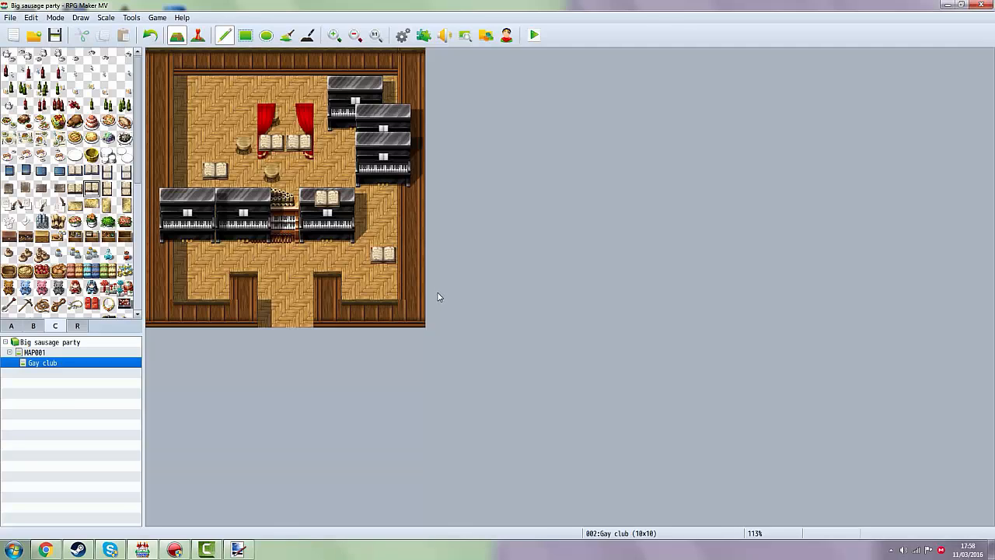